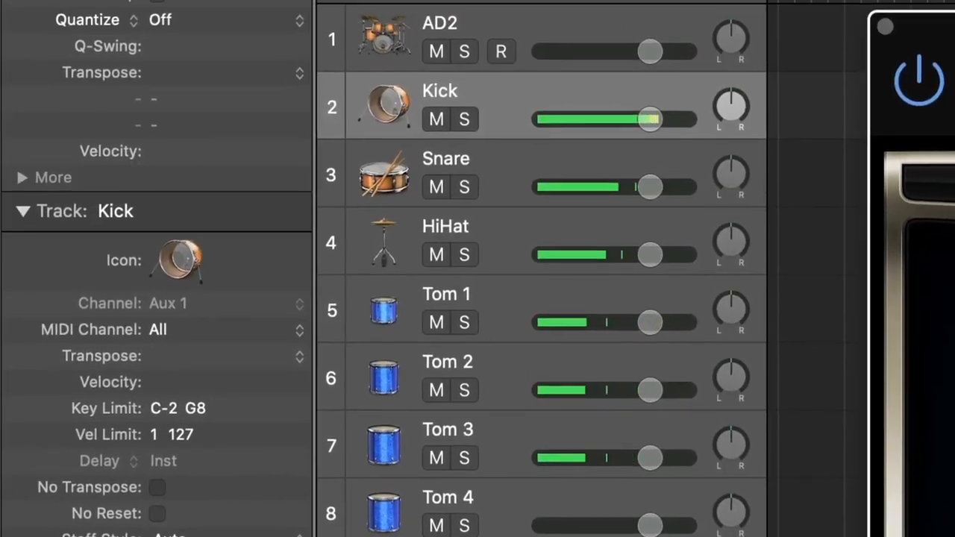
On RC-20 Retro Color, set Magnitude to 100% and turn Digital up to about 49%.
{"action": "scroll", "scroll_direction": "down", "scroll_amount": 3}
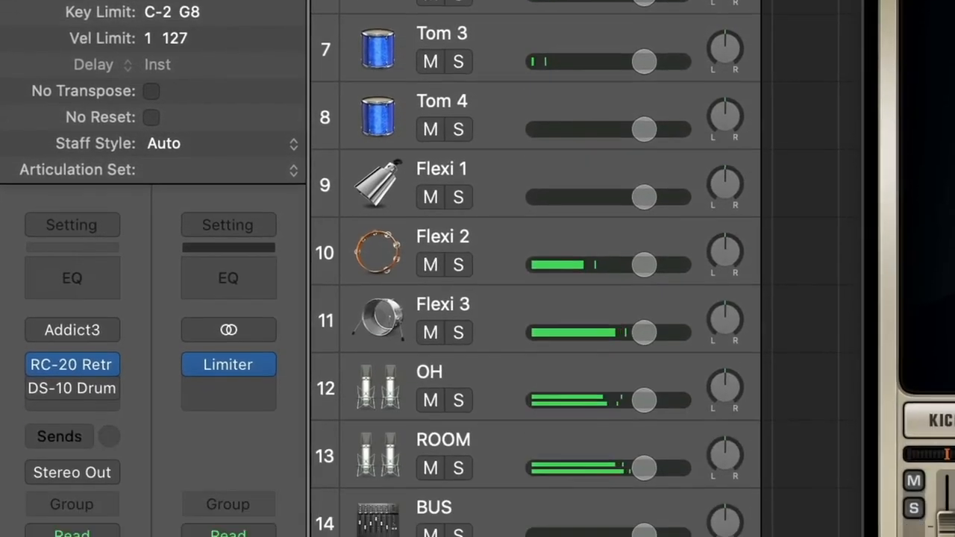
{"action": "scroll", "scroll_direction": "down", "scroll_amount": 3}
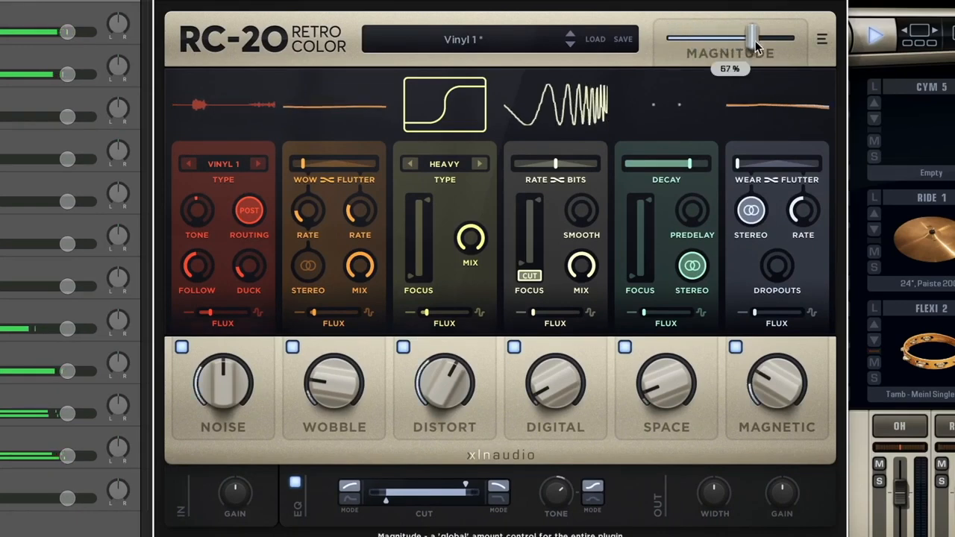
{"action": "left_click_drag", "start_coordinate": [750, 38], "coordinate": [793, 37]}
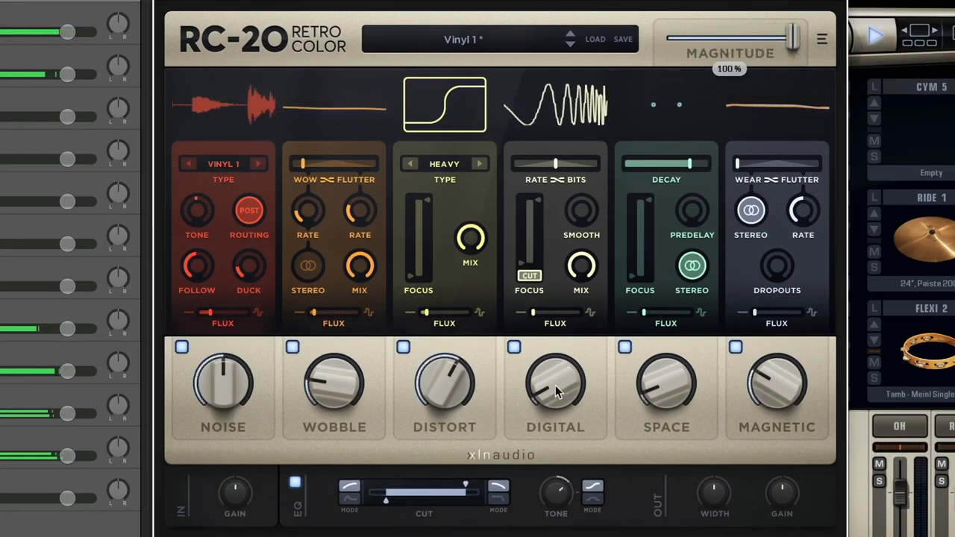
{"action": "left_click_drag", "start_coordinate": [555, 384], "coordinate": [555, 370]}
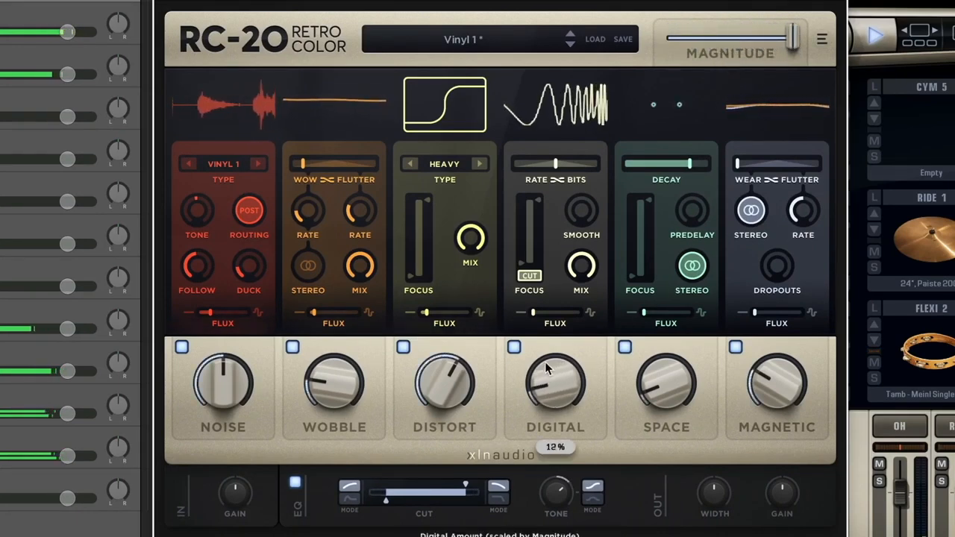
{"action": "left_click_drag", "start_coordinate": [556, 384], "coordinate": [555, 351]}
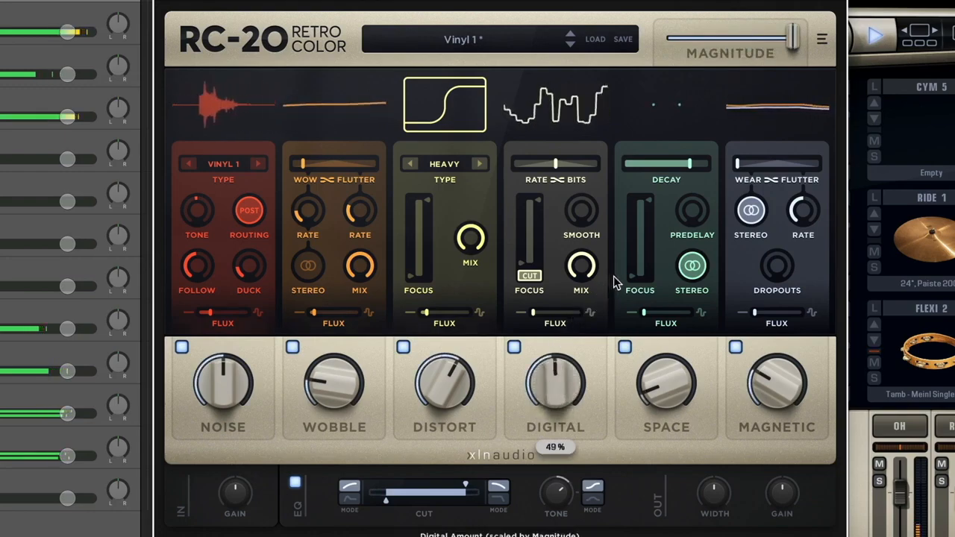